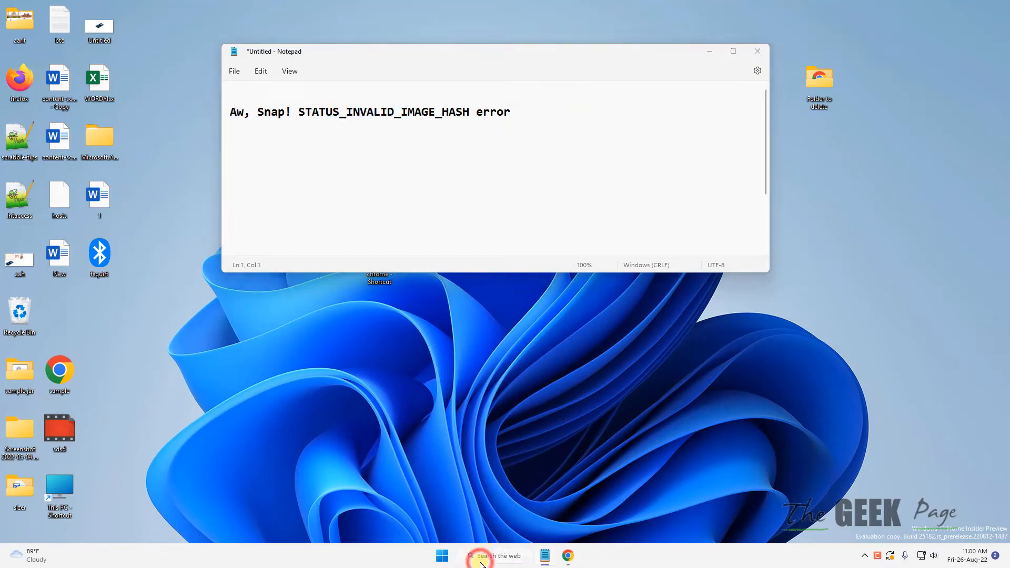
Search for Google Chrome and show the app result's extra actions
{"action": "left_click", "coordinate": [482, 563]}
{"action": "type", "text": "google chrome"}
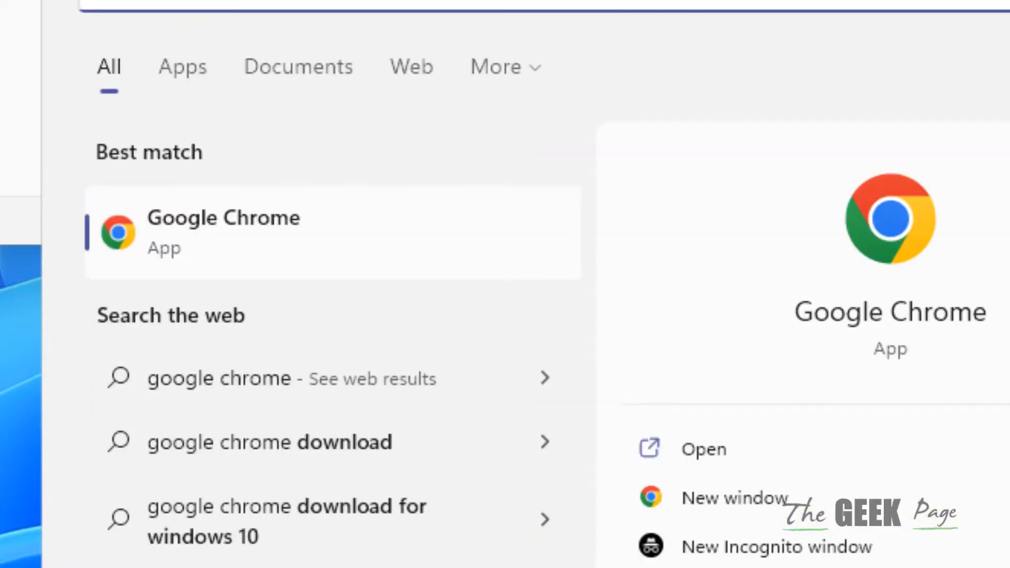
{"action": "mouse_move", "coordinate": [271, 252]}
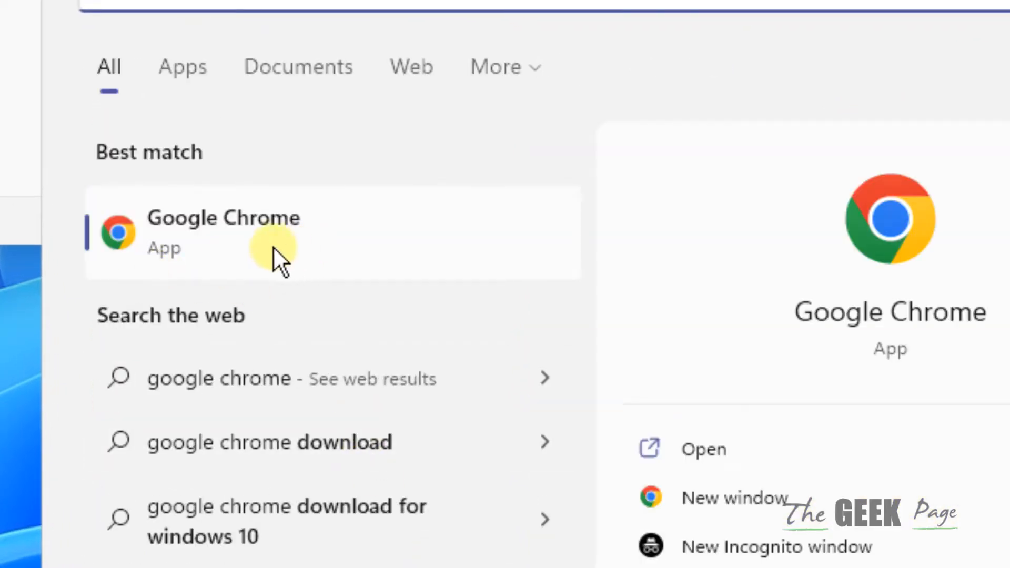
{"action": "right_click", "coordinate": [274, 252]}
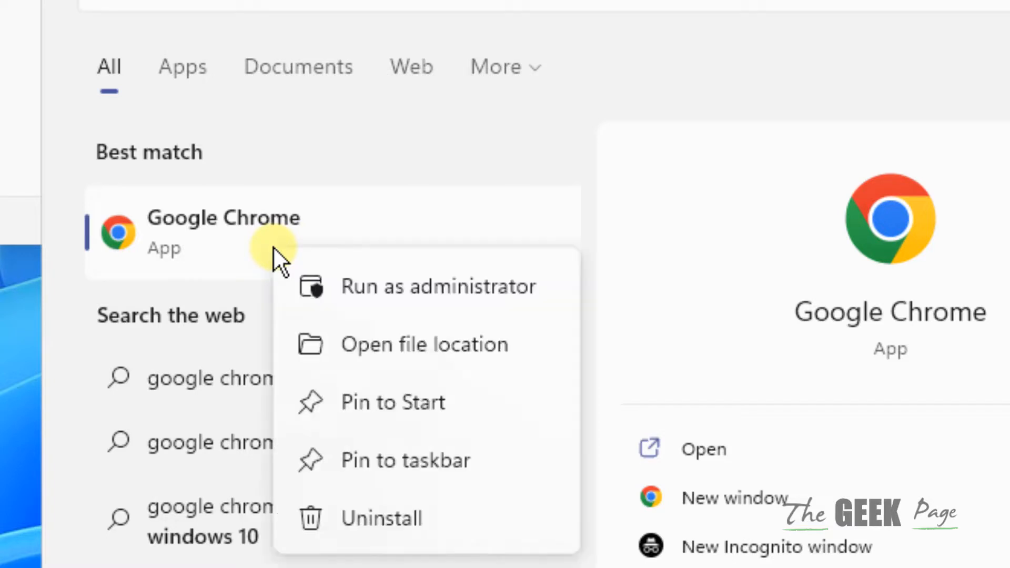
{"action": "mouse_move", "coordinate": [415, 357]}
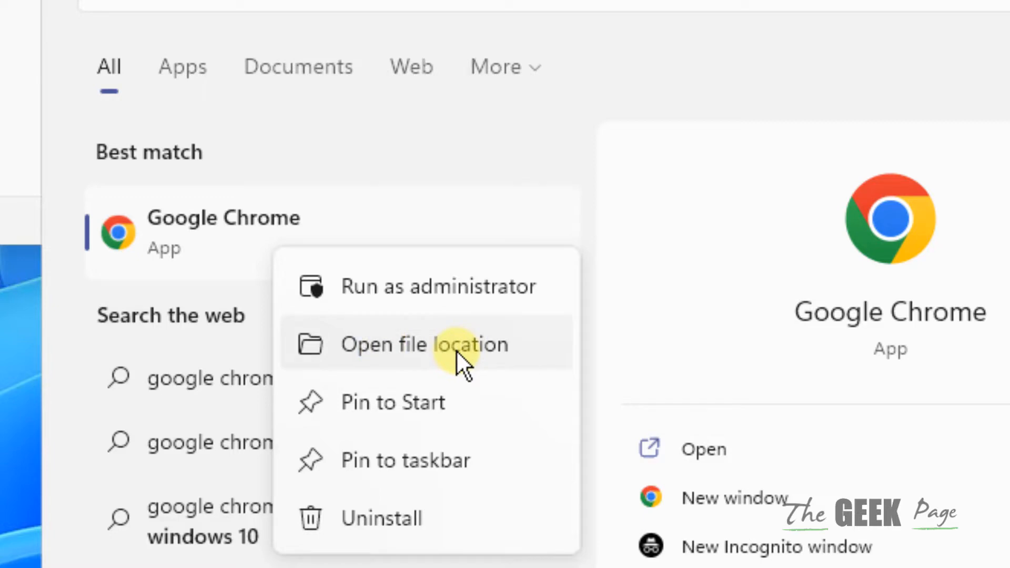
Go to the Chrome shortcut's folder and show the shortcut's context menu
{"action": "left_click", "coordinate": [423, 344]}
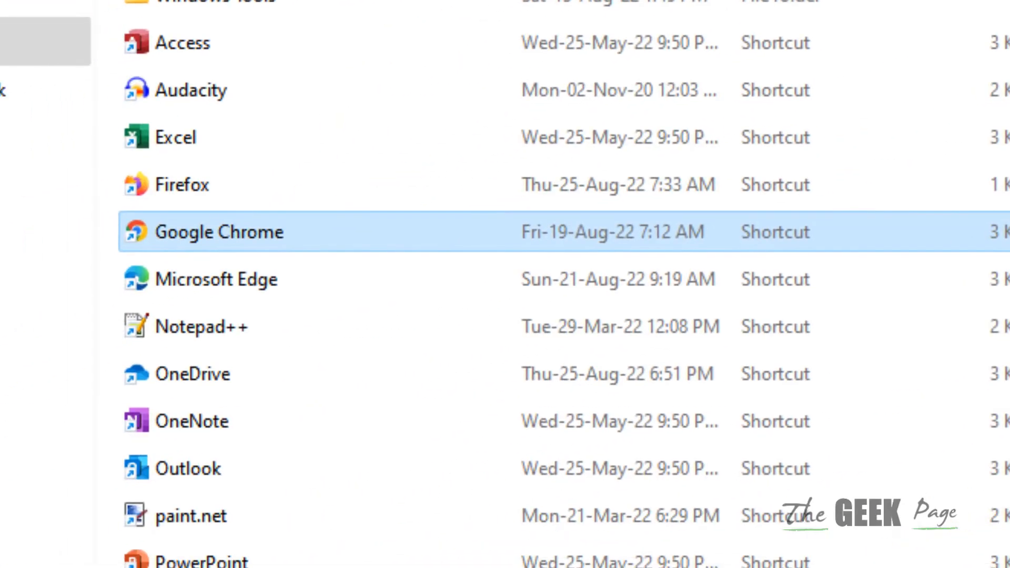
{"action": "mouse_move", "coordinate": [312, 264]}
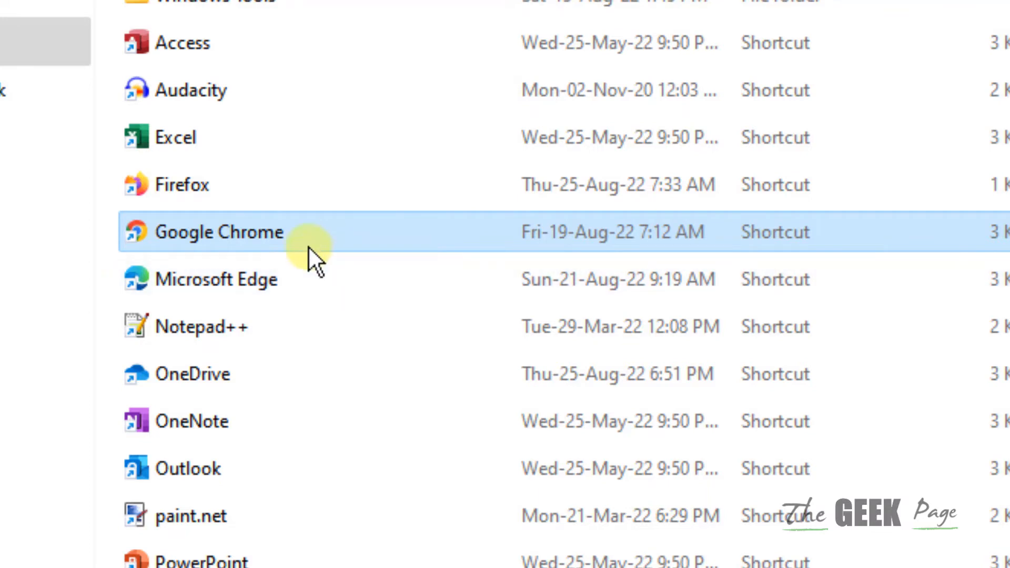
{"action": "mouse_move", "coordinate": [315, 263]}
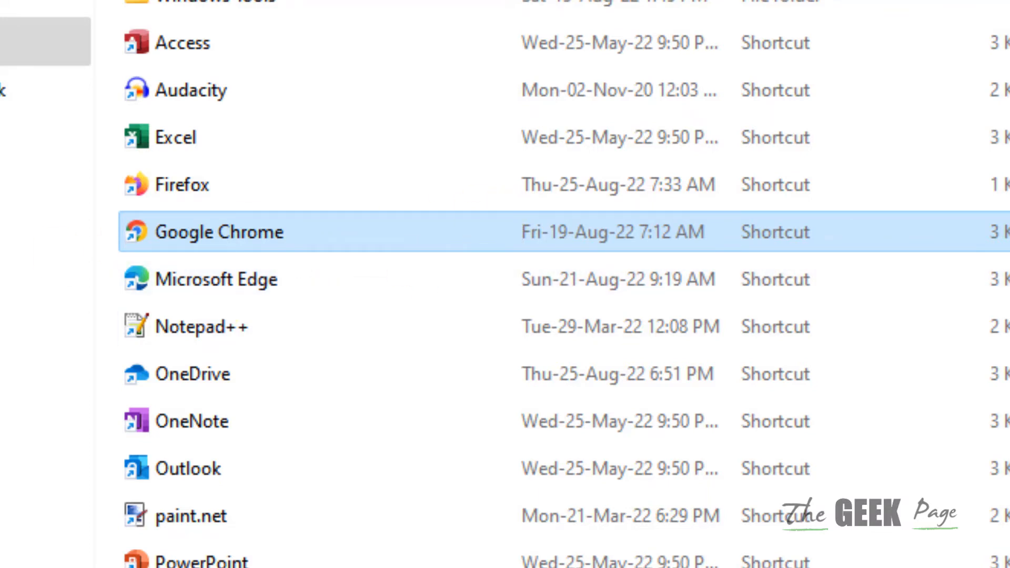
{"action": "right_click", "coordinate": [219, 231]}
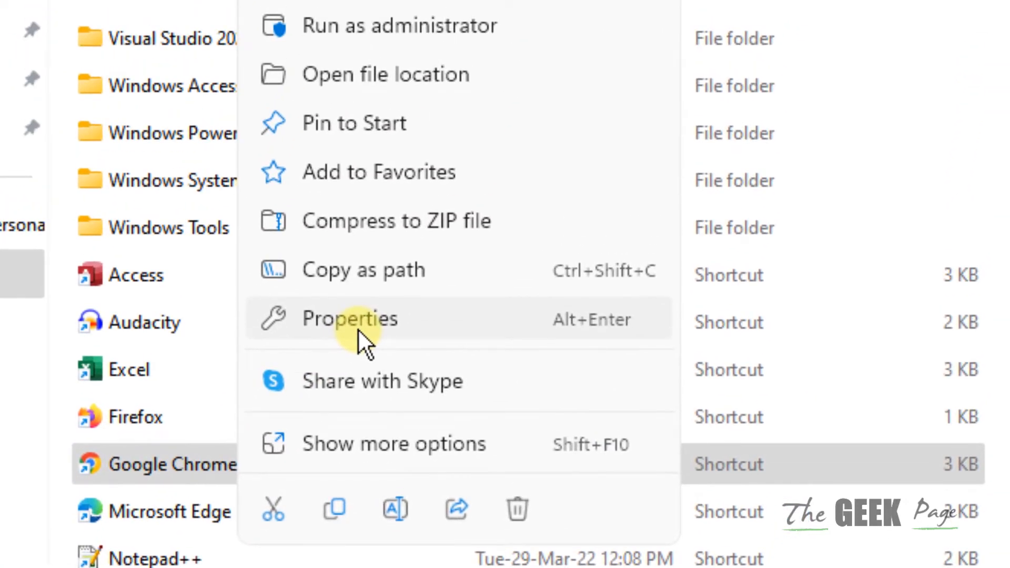
Append --disable-features=RendererCodeIntegrity to the shortcut's Target in Properties
{"action": "left_click", "coordinate": [349, 318]}
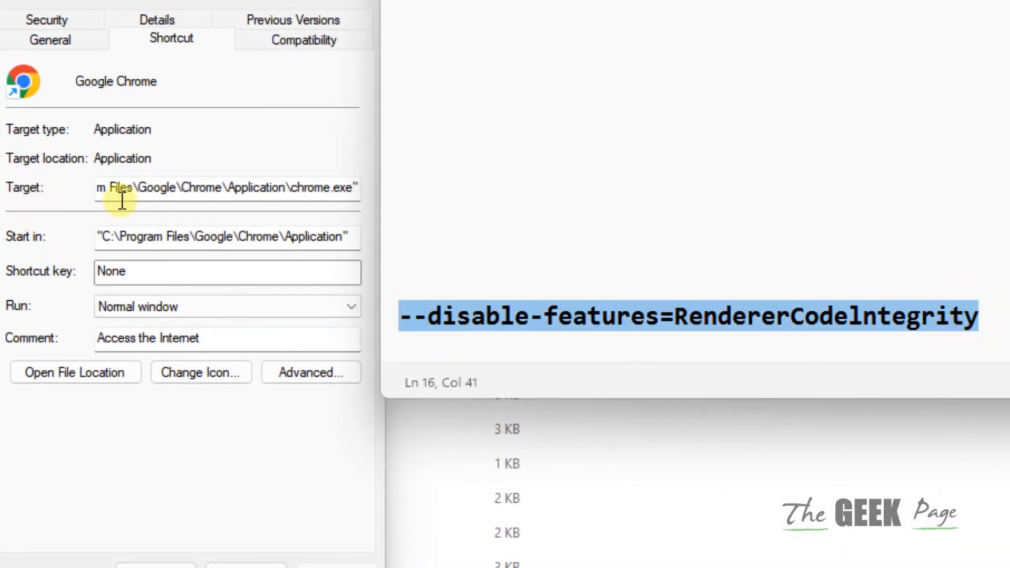
{"action": "mouse_move", "coordinate": [633, 326]}
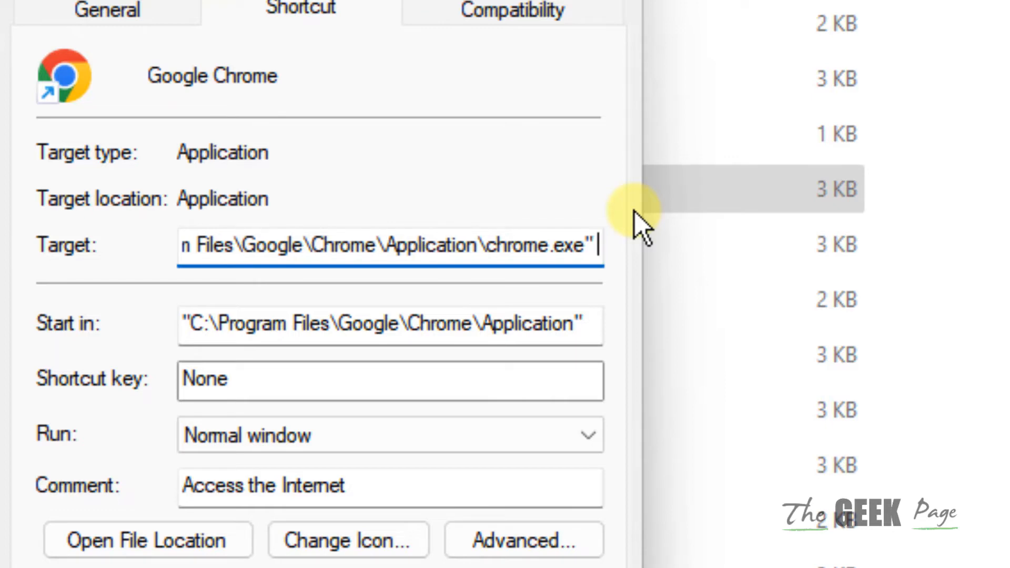
{"action": "type", "text": "--disable-features=RendererCodeIntegrity"}
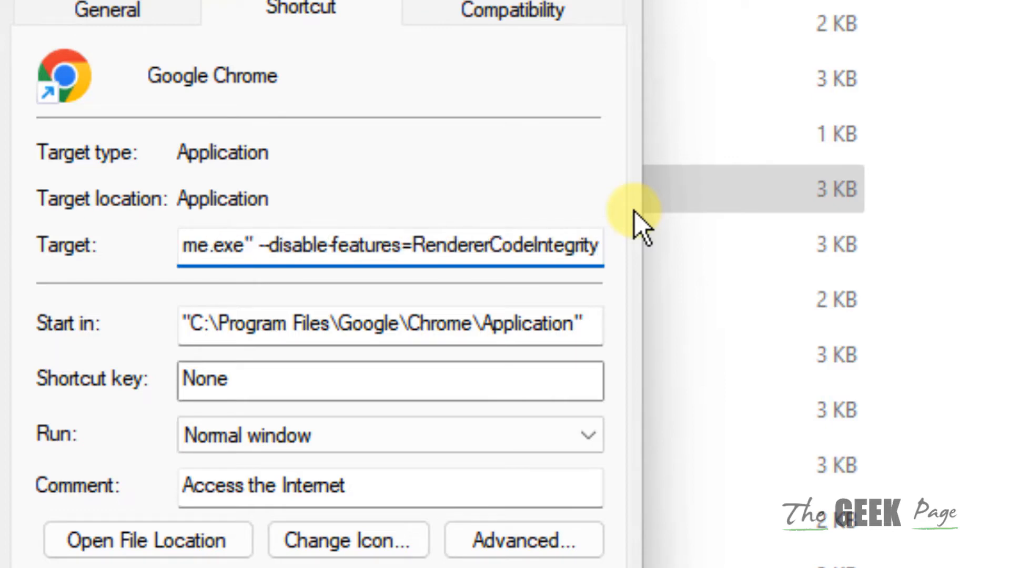
{"action": "mouse_move", "coordinate": [469, 244]}
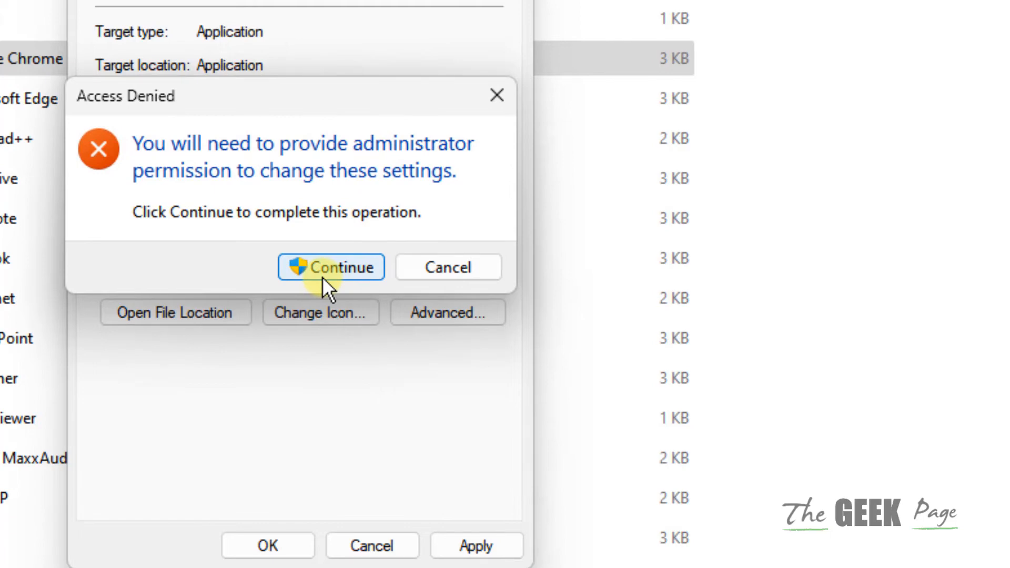
{"action": "mouse_move", "coordinate": [345, 248]}
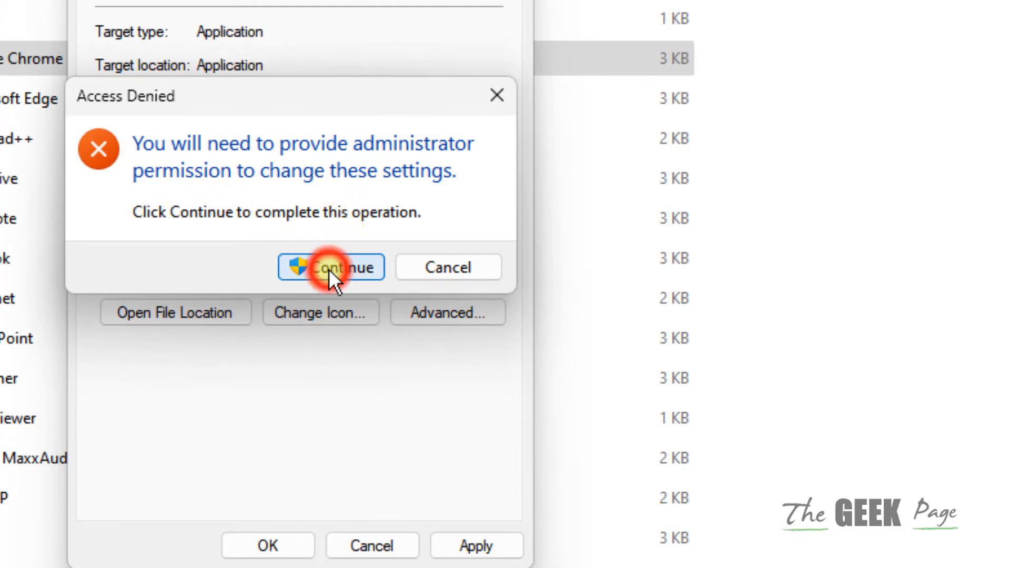
Save the change with administrator permission and search for chrome to relaunch it
{"action": "left_click", "coordinate": [330, 267]}
{"action": "type", "text": "c"}
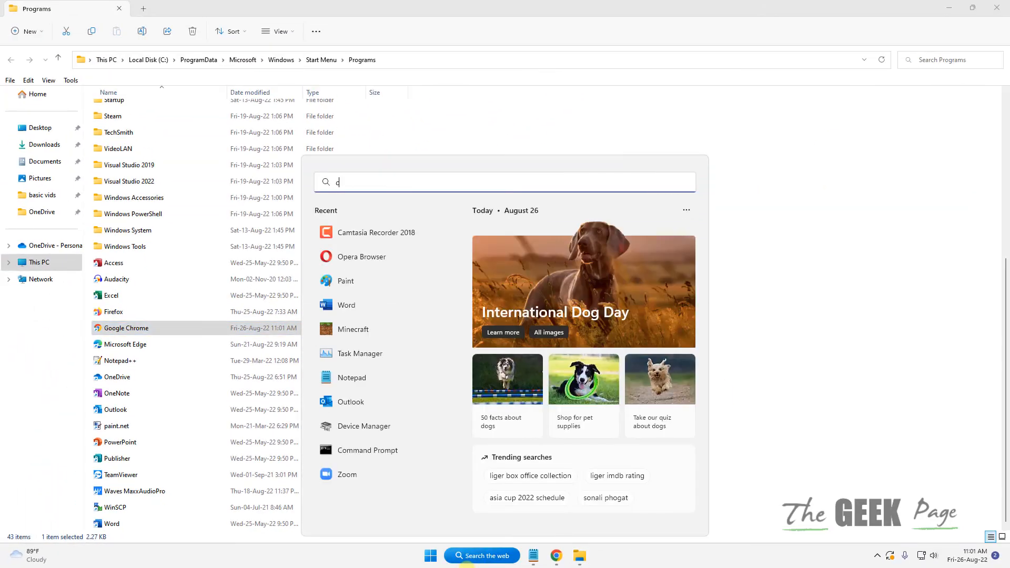
{"action": "type", "text": "hrome"}
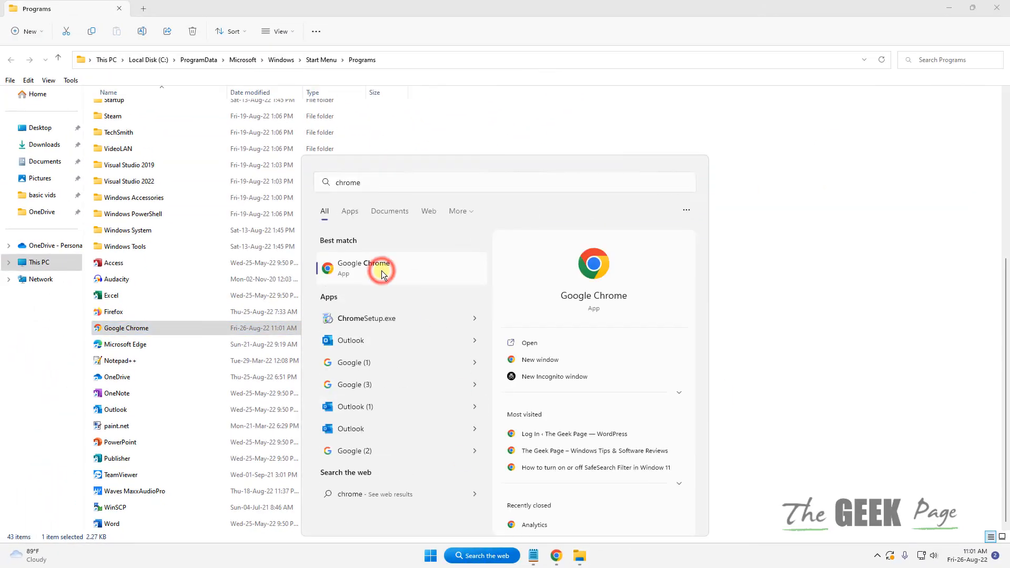